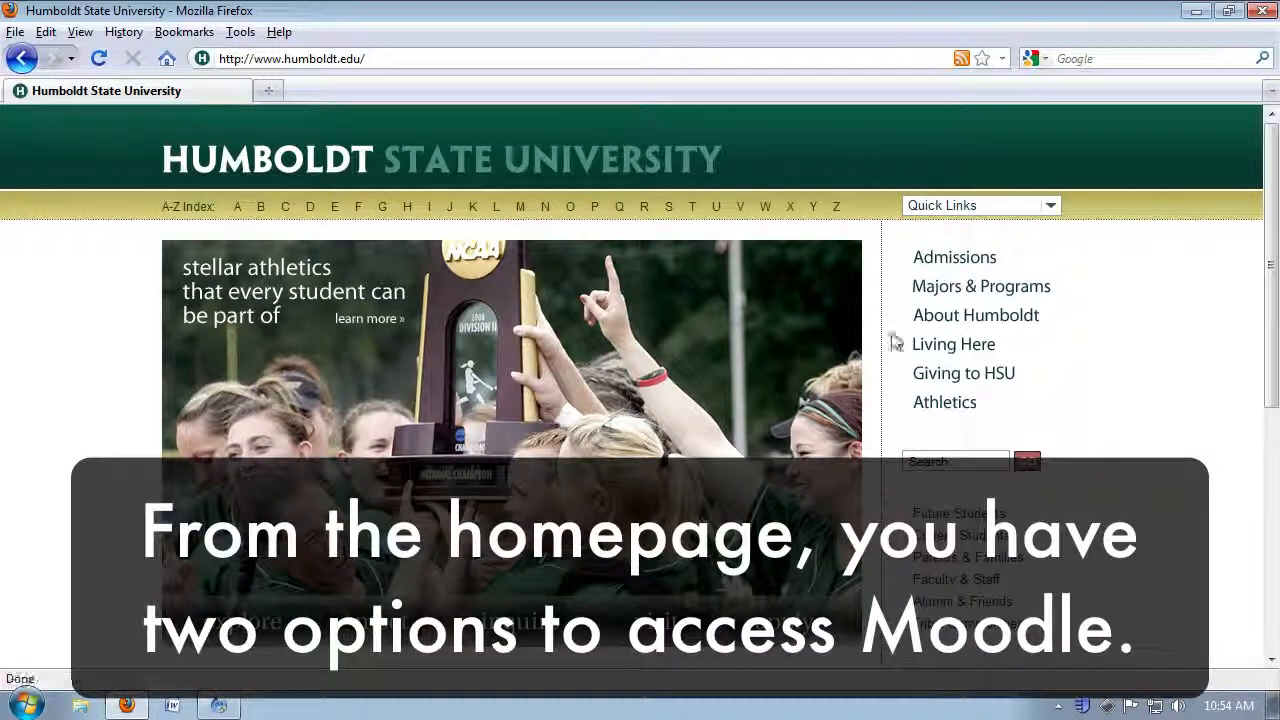
# - Load the HSU Moodle login page by entering learn.humboldt.edu in the address bar
pyautogui.write('lea.humboldt.edu')
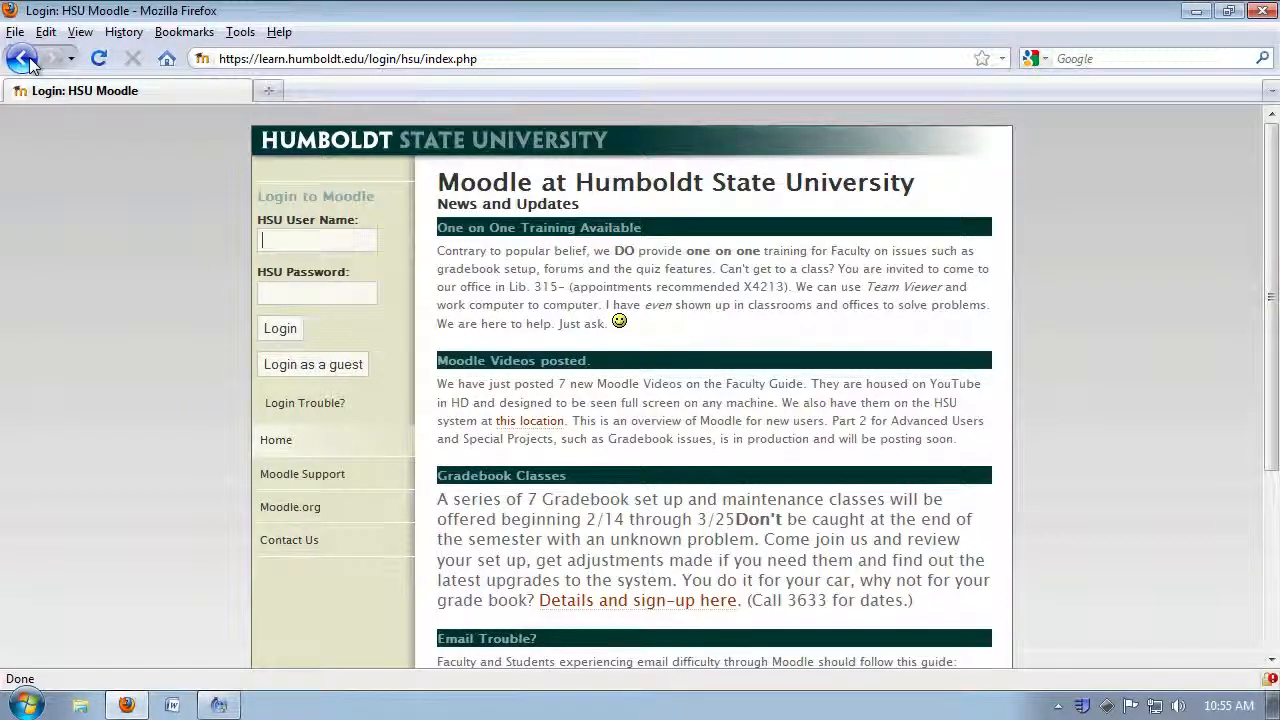
pyautogui.click(280, 328)
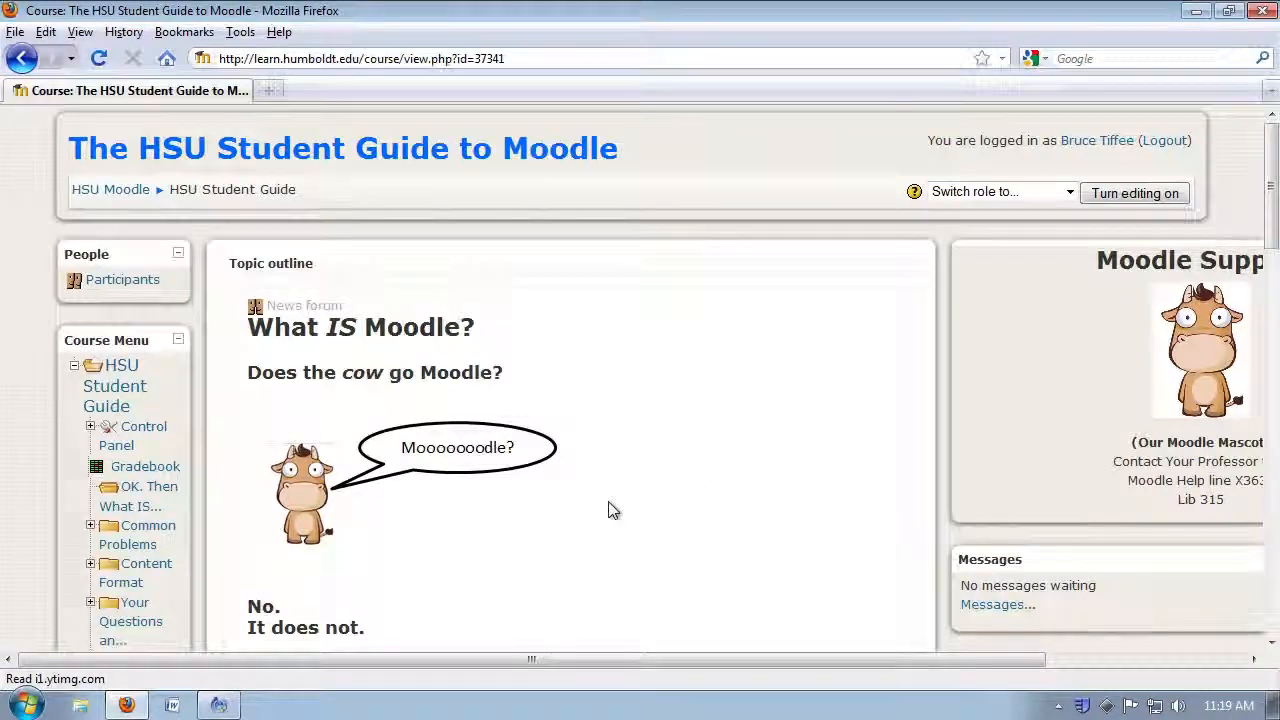
# - Scroll down to the 'OK. Then What IS Moodle?' section and its explainer videos
pyautogui.scroll(-3)
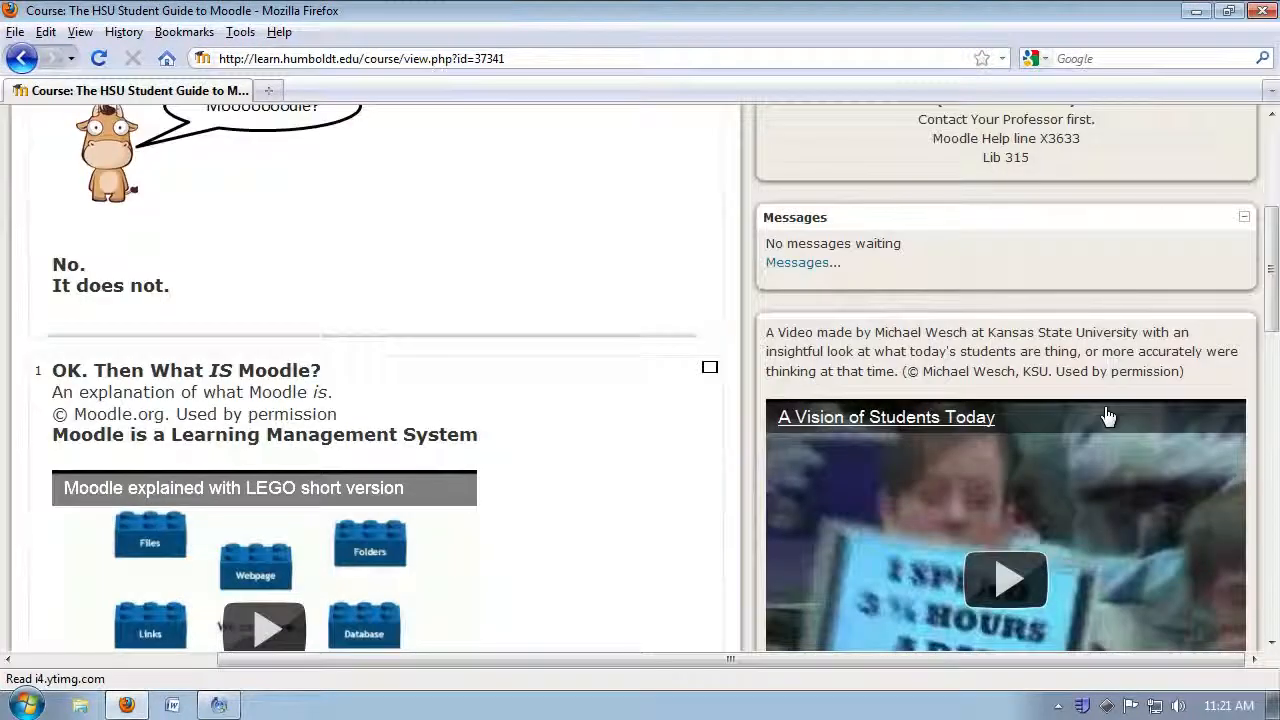